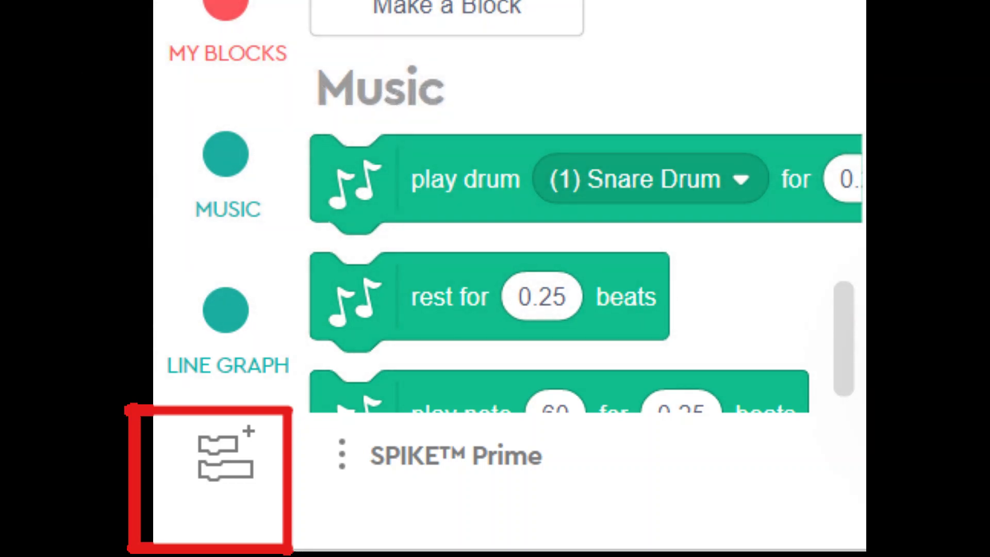
Step: Open the Extensions gallery from the Add Extension button below the block categories
click(226, 456)
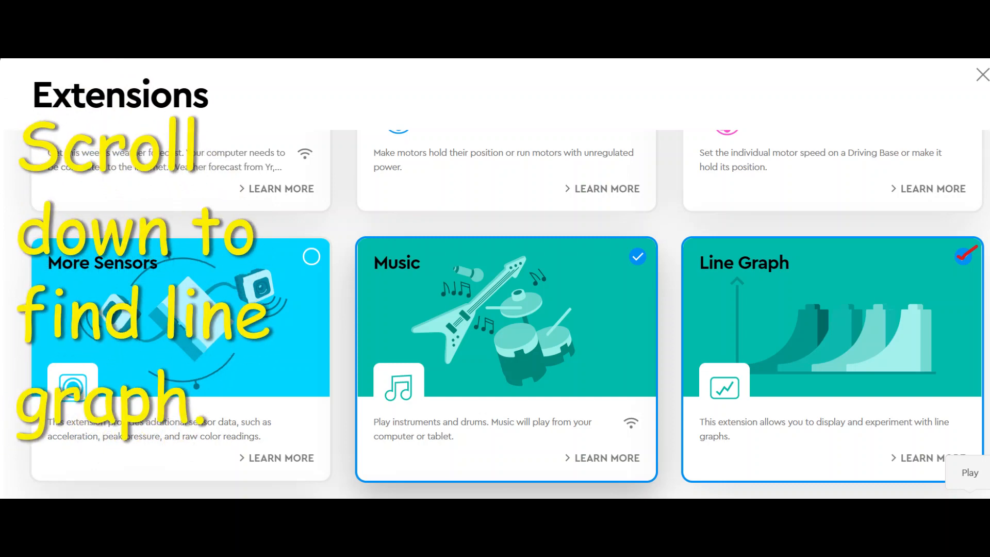